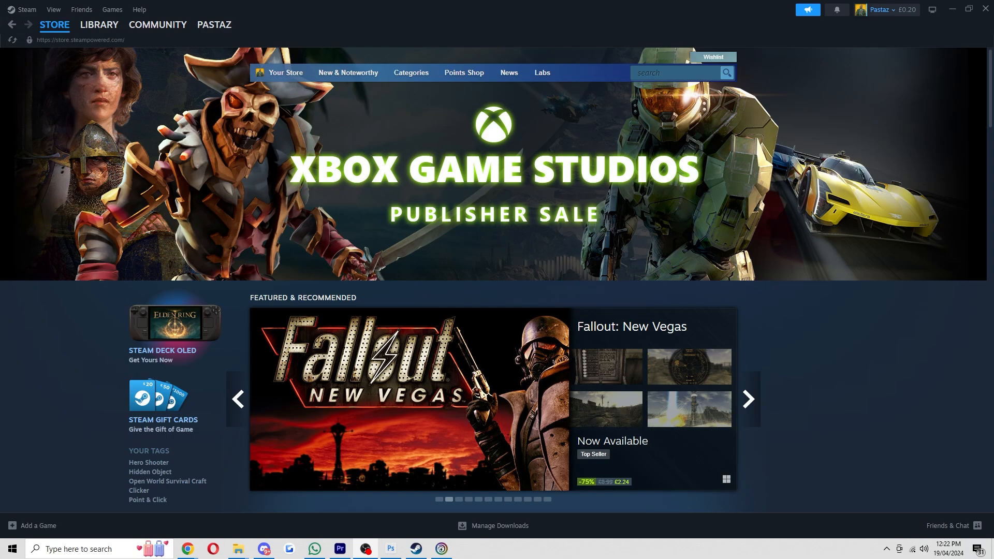
# - Switch from the Steam store to the Library home listing installed and recent games
pyautogui.click(747, 399)
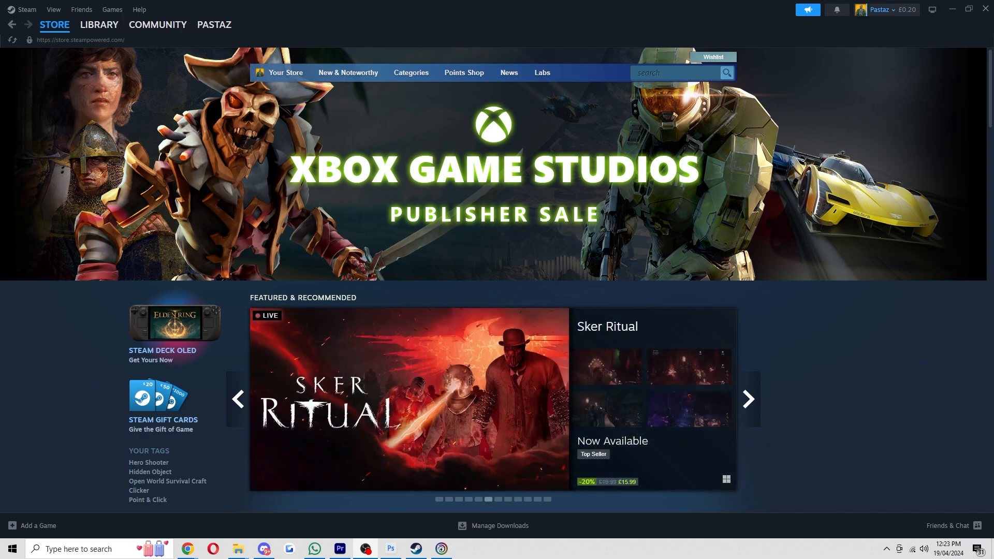
pyautogui.click(157, 25)
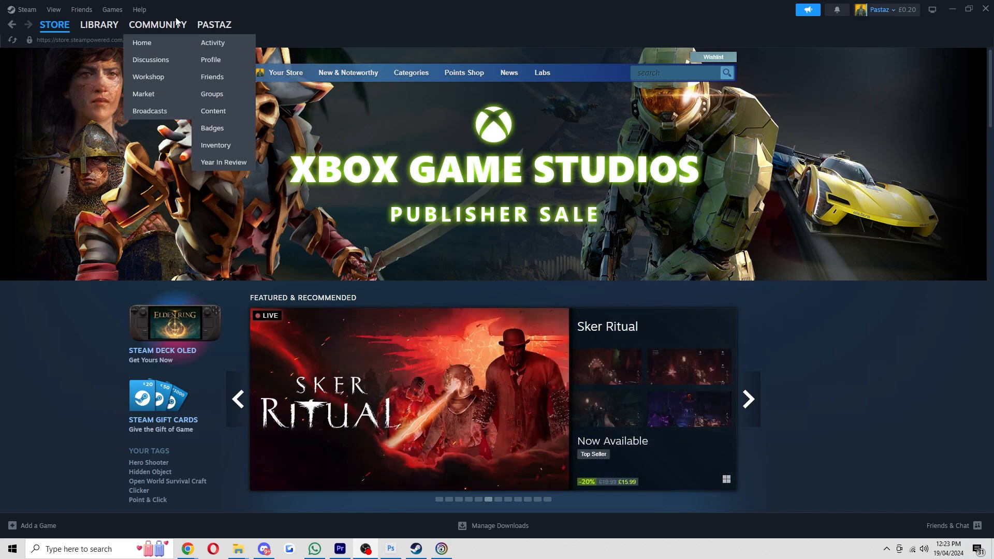
pyautogui.click(99, 23)
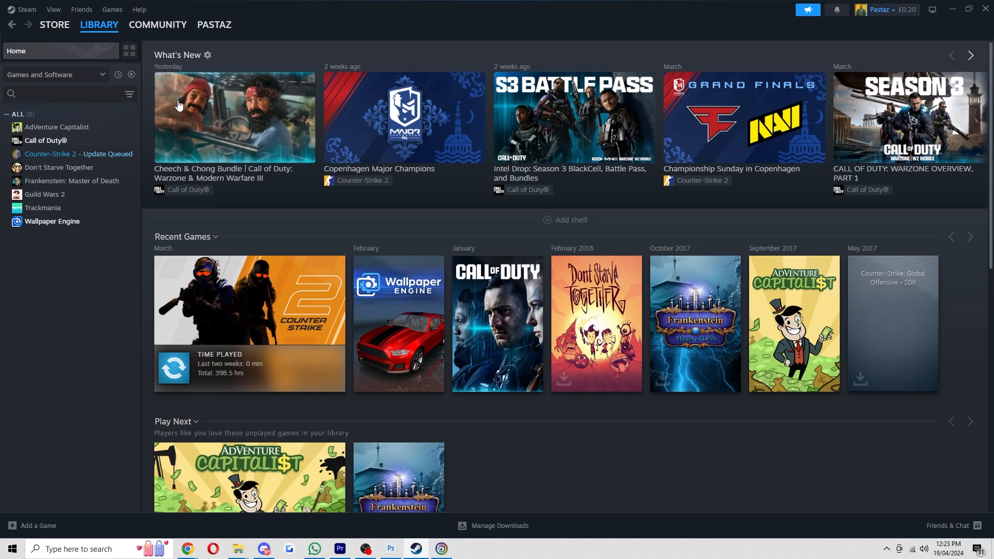
# - Select Call of Duty in the library and show its gear menu with Properties and Manage
pyautogui.click(44, 140)
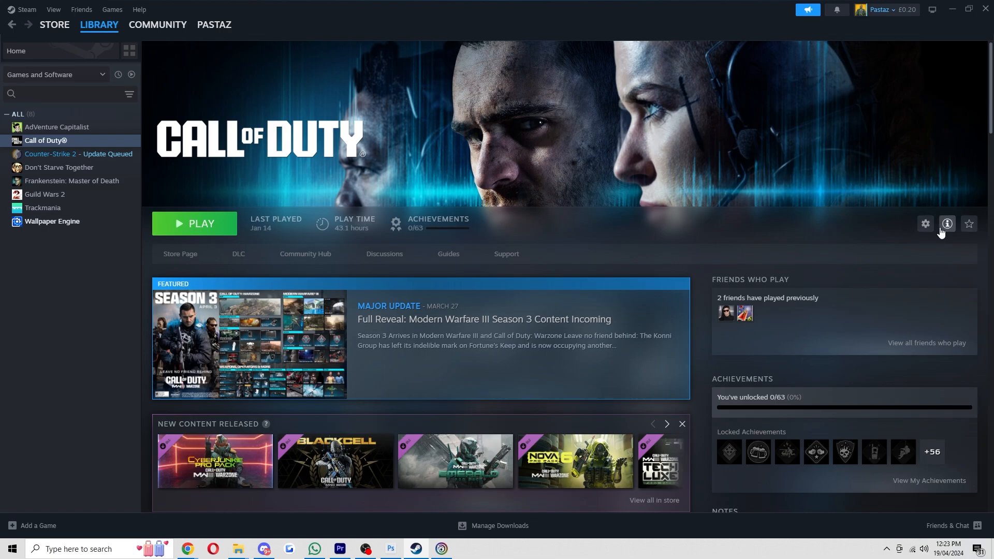
pyautogui.click(925, 223)
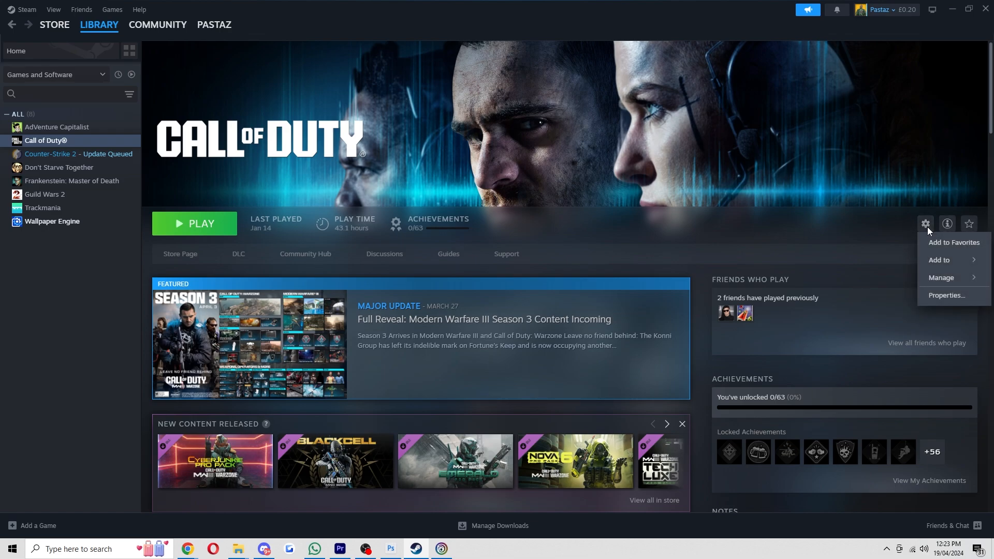
pyautogui.moveTo(941, 277)
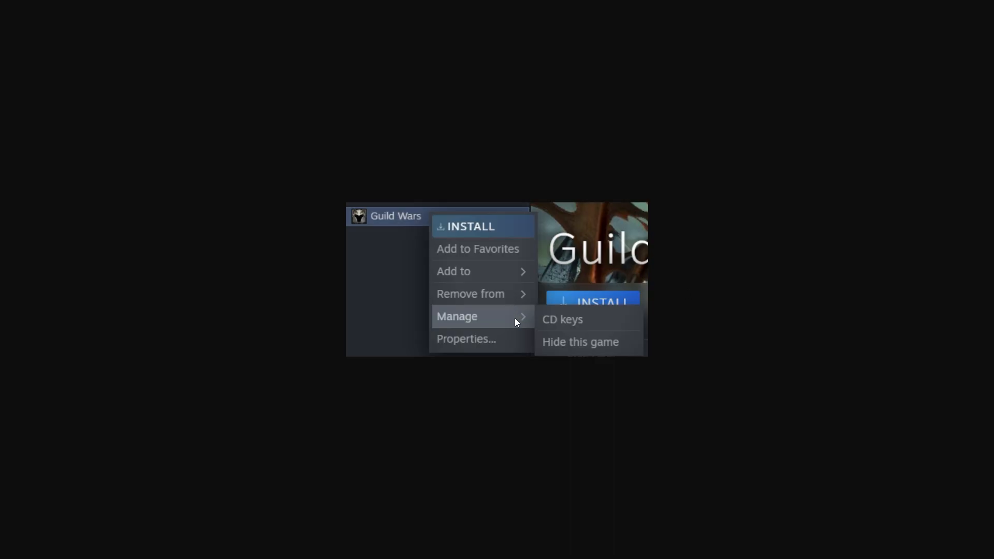
pyautogui.moveTo(574, 324)
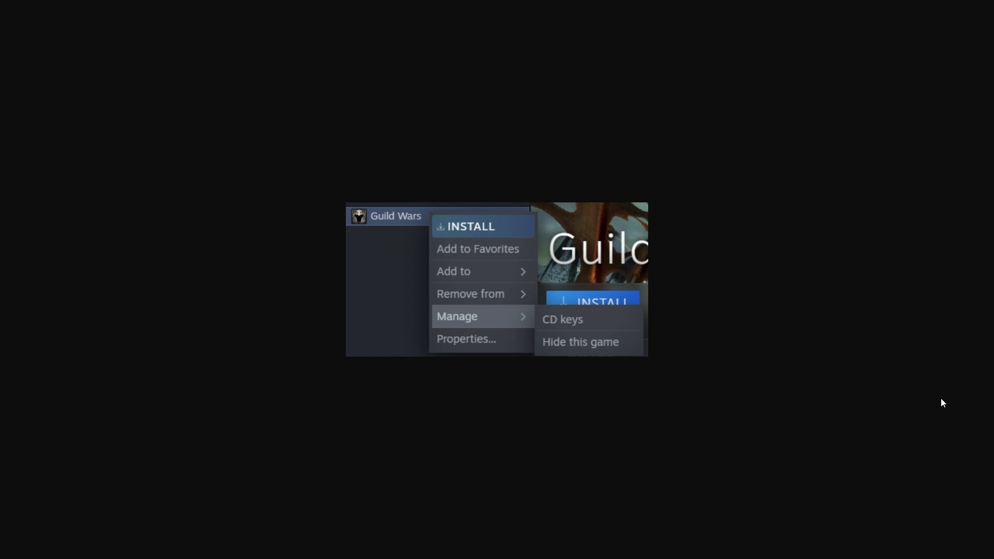
pyautogui.moveTo(532, 313)
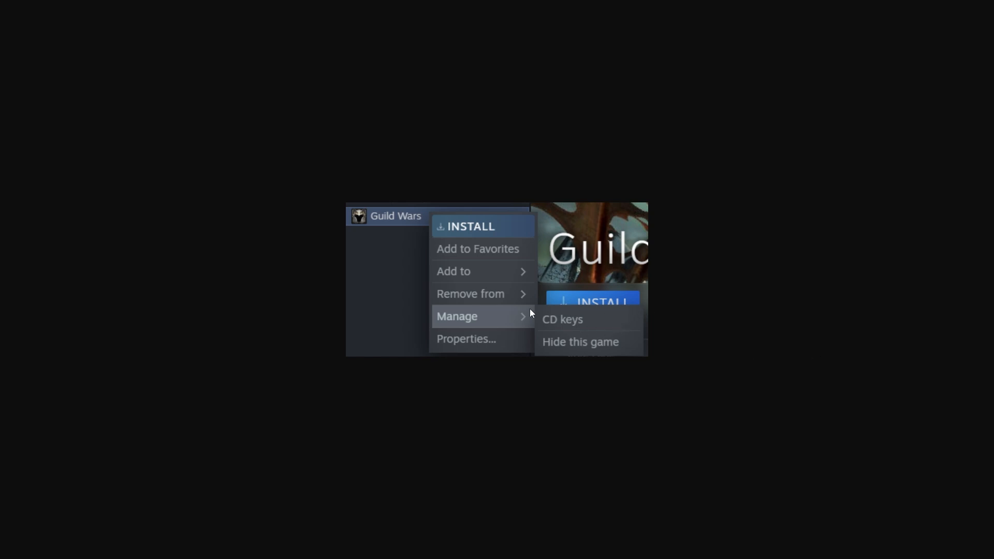
# - Show the Mass Effect CD key window with its activation product code via Manage > CD keys
pyautogui.click(561, 319)
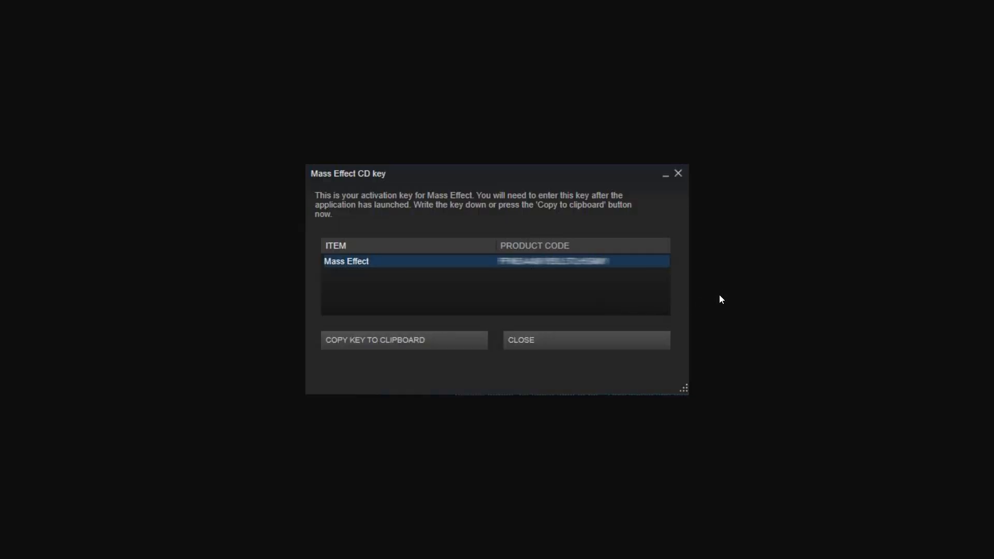
pyautogui.moveTo(729, 261)
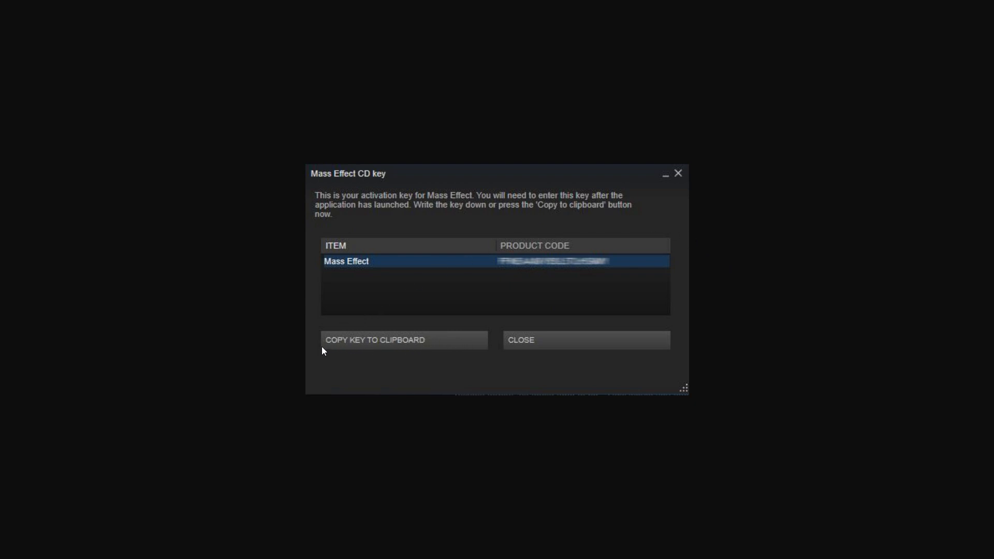
pyautogui.moveTo(287, 323)
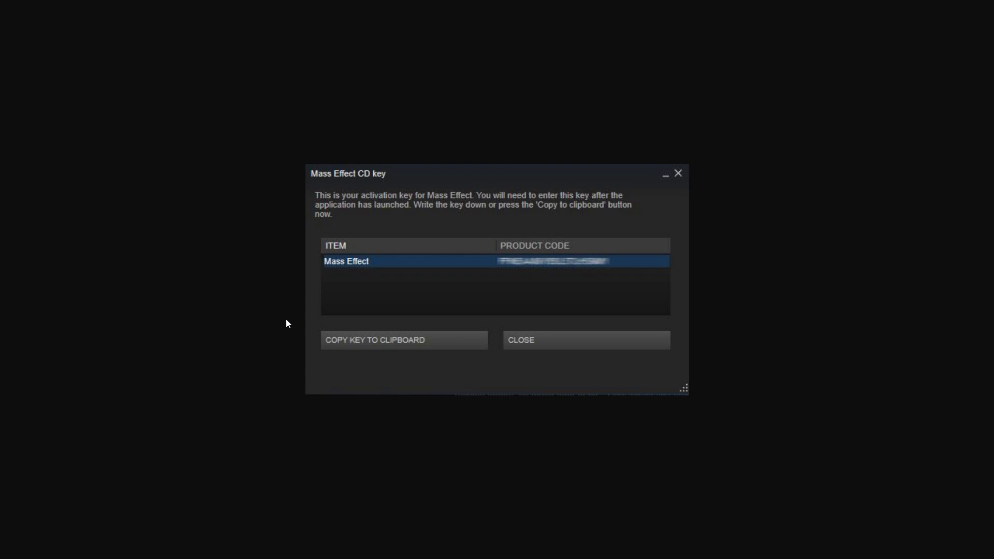
pyautogui.click(584, 340)
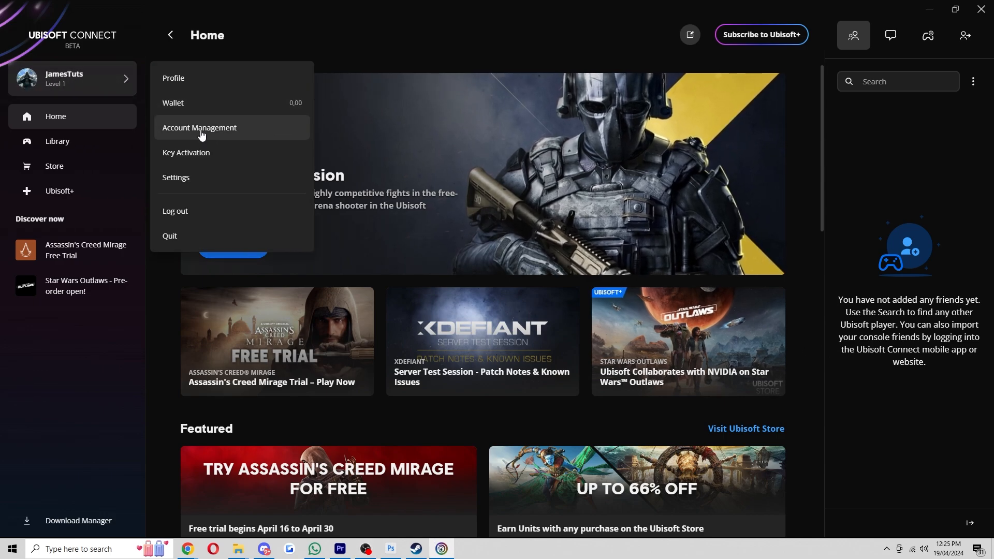
pyautogui.moveTo(193, 155)
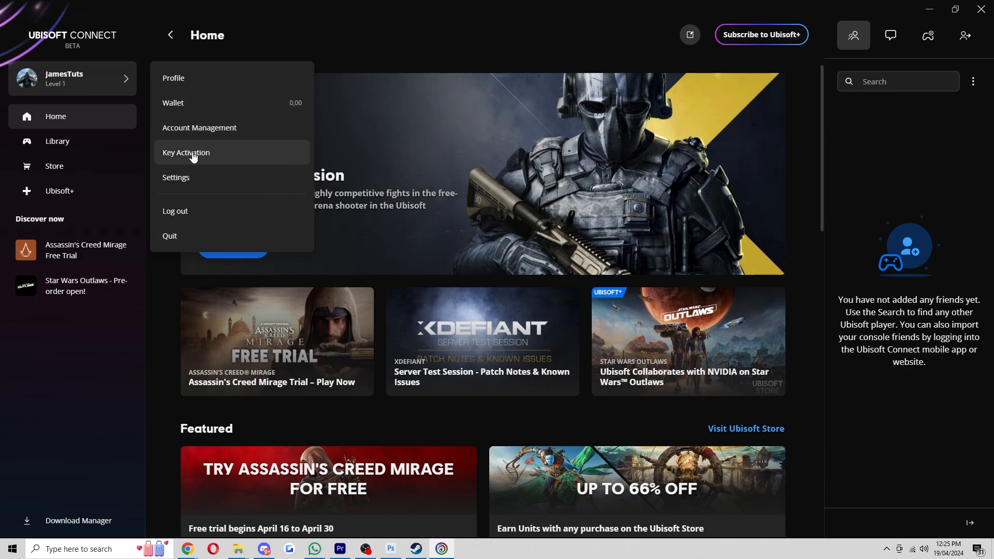
pyautogui.moveTo(208, 157)
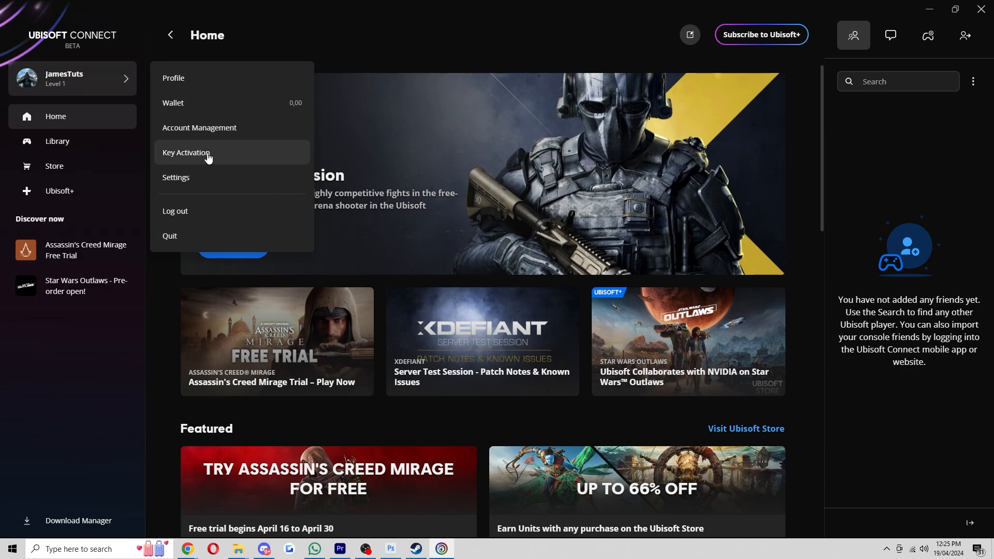
# - Bring up Ubisoft Connect's Activate a key dialog with an empty activation code field
pyautogui.click(187, 154)
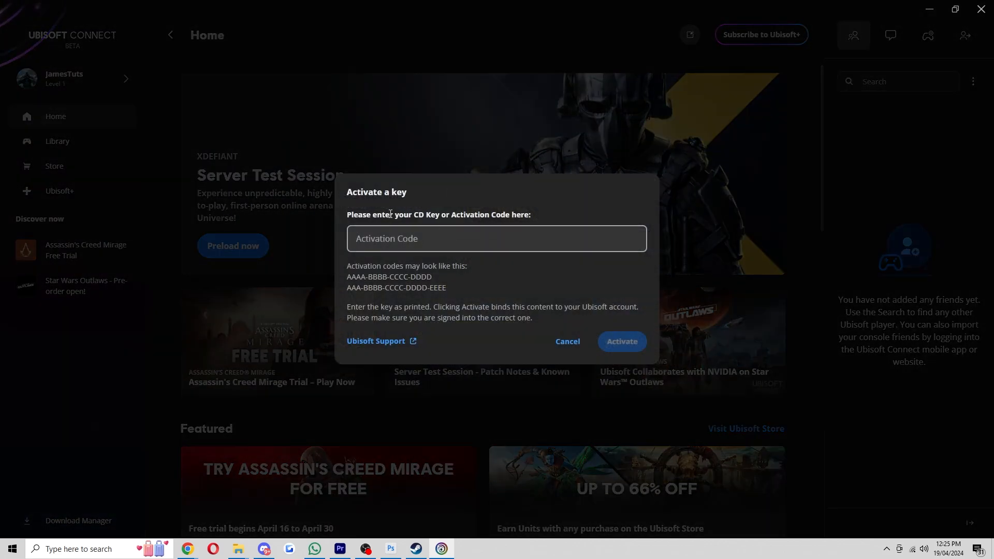